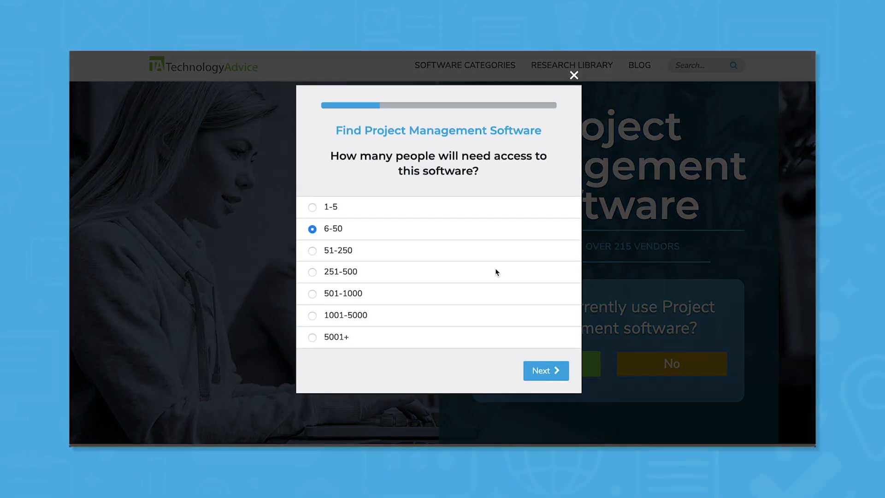
Answer 6-50 users and pick an industry in the software finder to reach the features question
{"action": "left_click", "coordinate": [544, 371]}
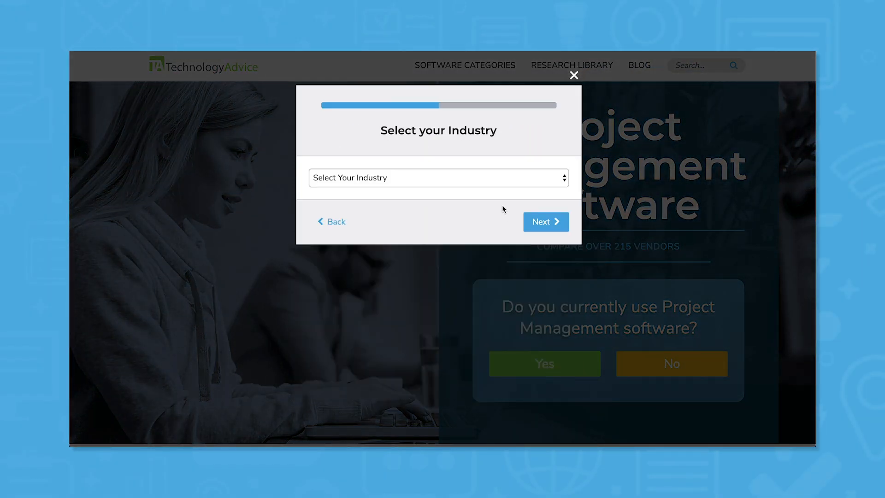
{"action": "left_click", "coordinate": [437, 178]}
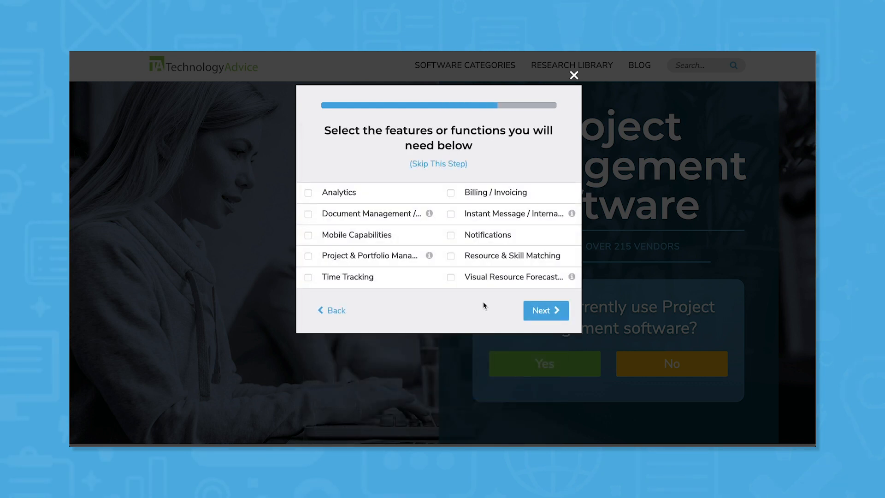
{"action": "left_click", "coordinate": [308, 193]}
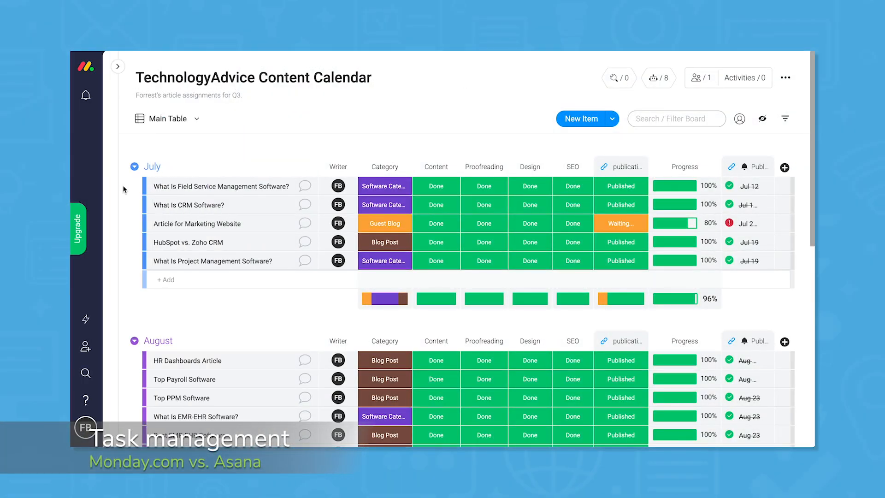
Mark the Proofreading cell of the September article Trello vs. Slack as Done
{"action": "scroll", "scroll_direction": "down", "scroll_amount": 3}
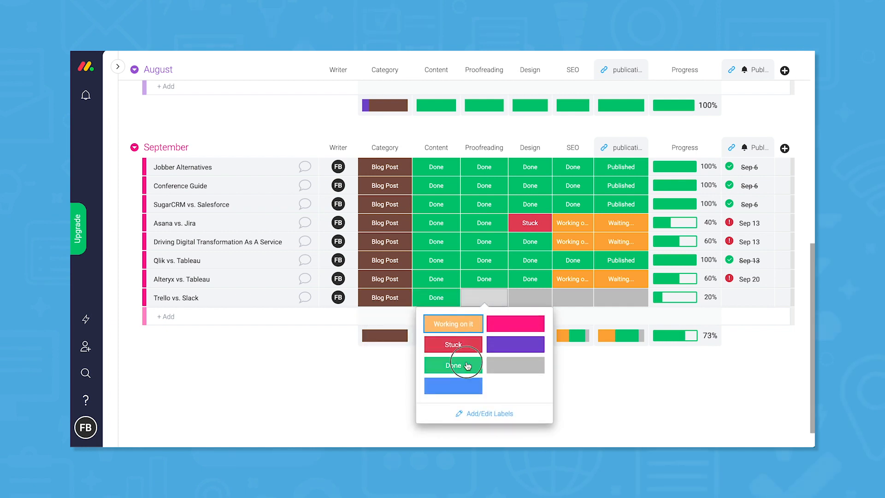
{"action": "left_click", "coordinate": [452, 365]}
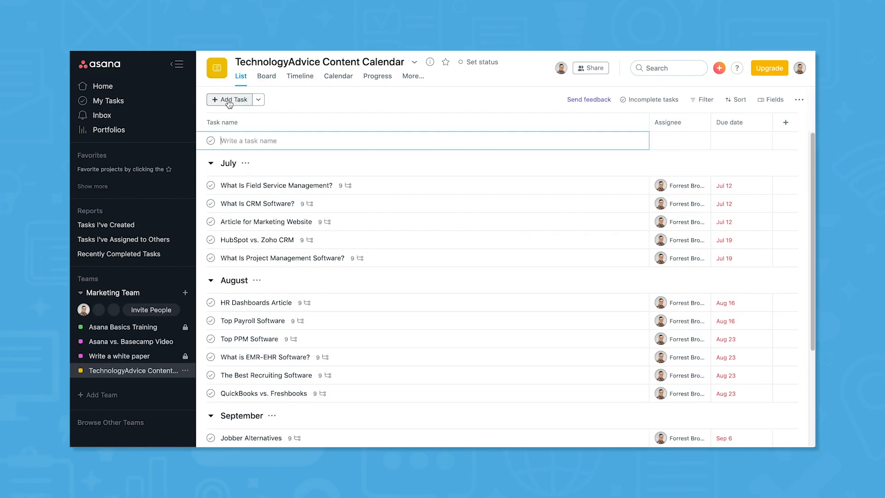
Add a Trello vs. Slack task due Sep 20 and start its description 'Write co'
{"action": "type", "text": "Trello vs. Slack"}
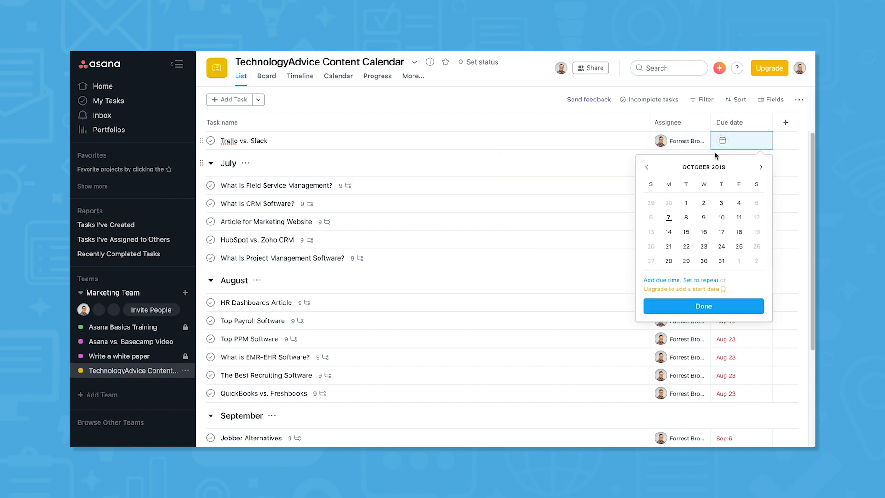
{"action": "left_click", "coordinate": [704, 305]}
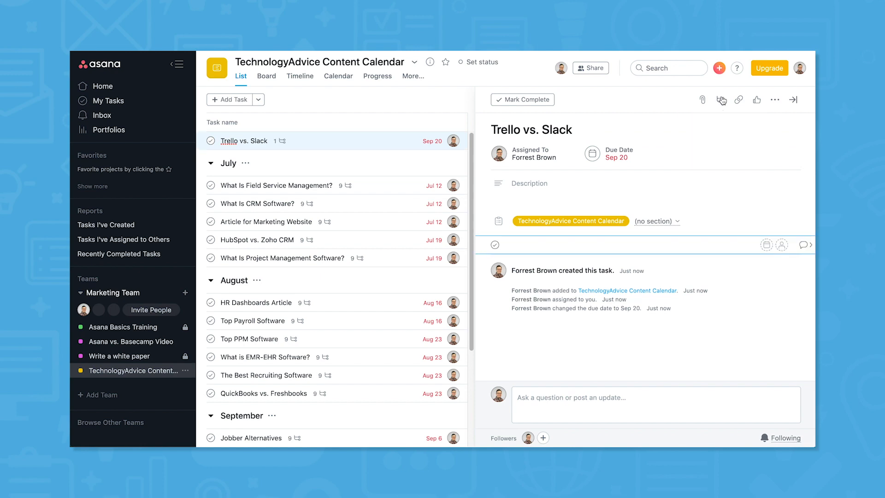
{"action": "type", "text": "Write co"}
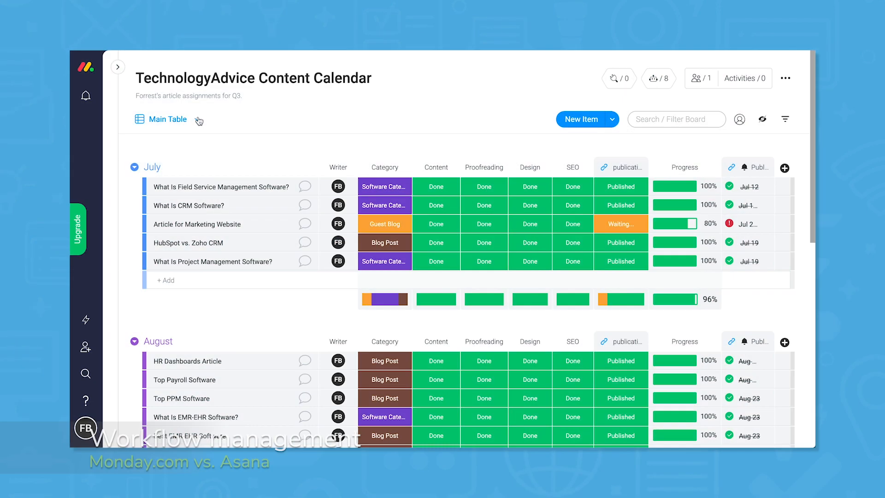
Show the content calendar board as a Chart and then as a Timeline
{"action": "left_click", "coordinate": [197, 119]}
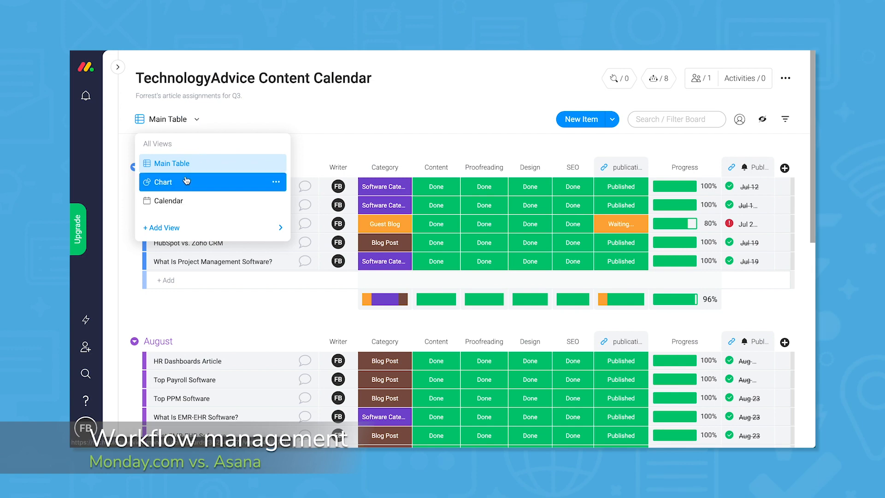
{"action": "left_click", "coordinate": [164, 181]}
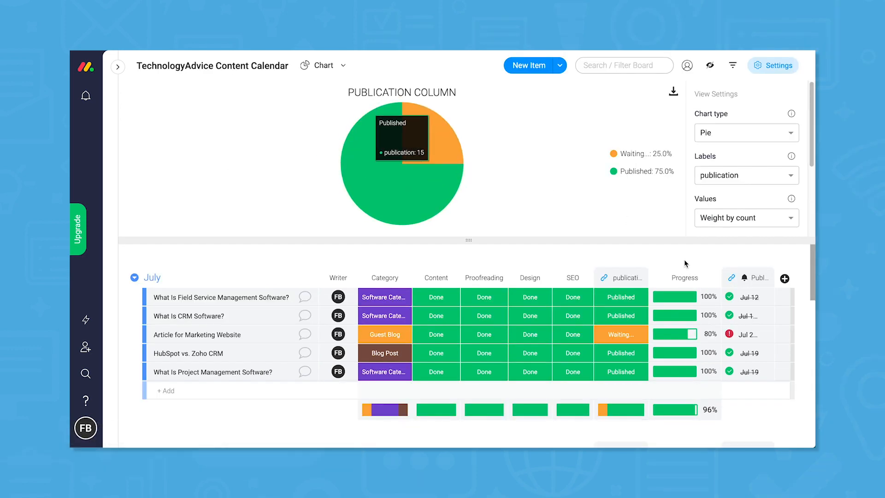
{"action": "mouse_move", "coordinate": [448, 148]}
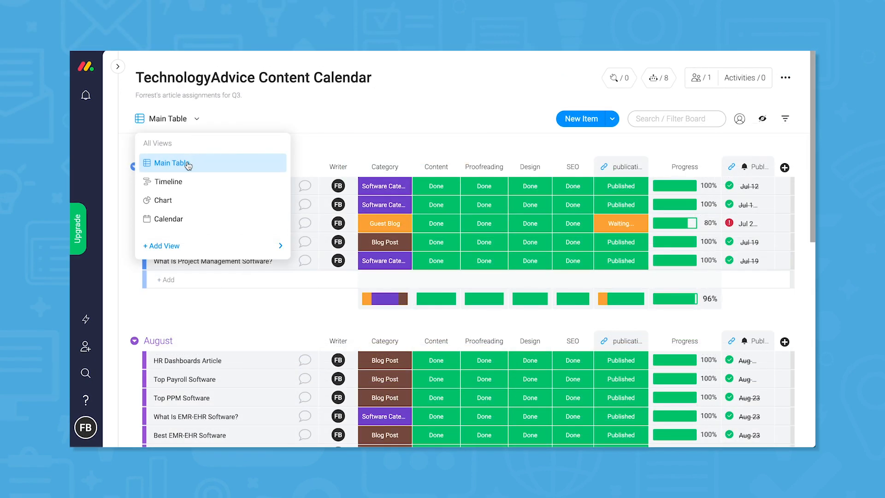
{"action": "left_click", "coordinate": [168, 181]}
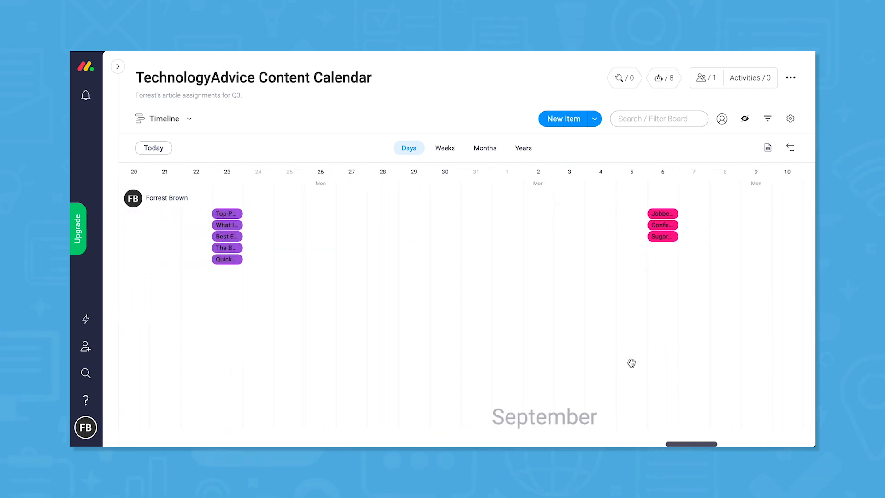
{"action": "left_click", "coordinate": [227, 213]}
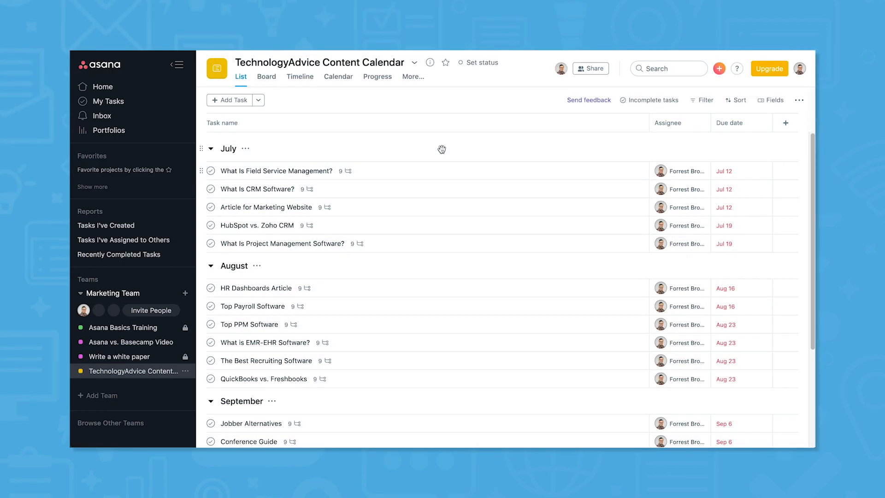
Show the Asana project as a board, then as a calendar for September 2019
{"action": "left_click", "coordinate": [267, 76]}
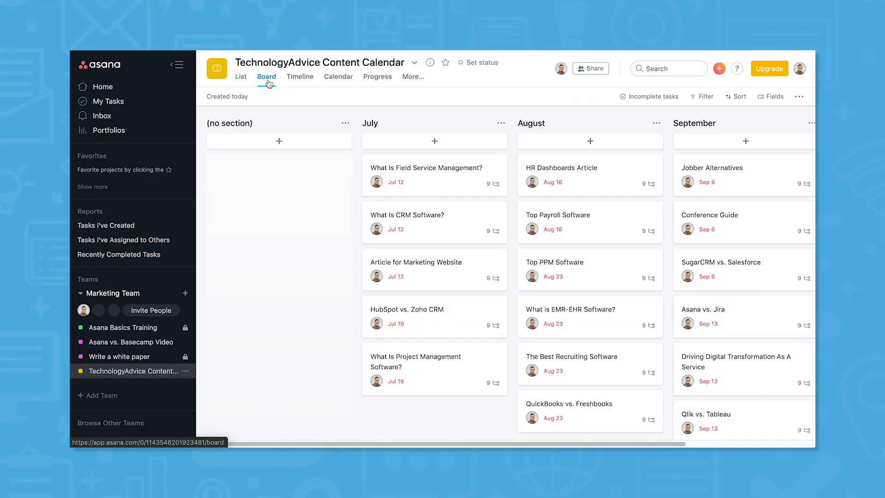
{"action": "mouse_move", "coordinate": [321, 250]}
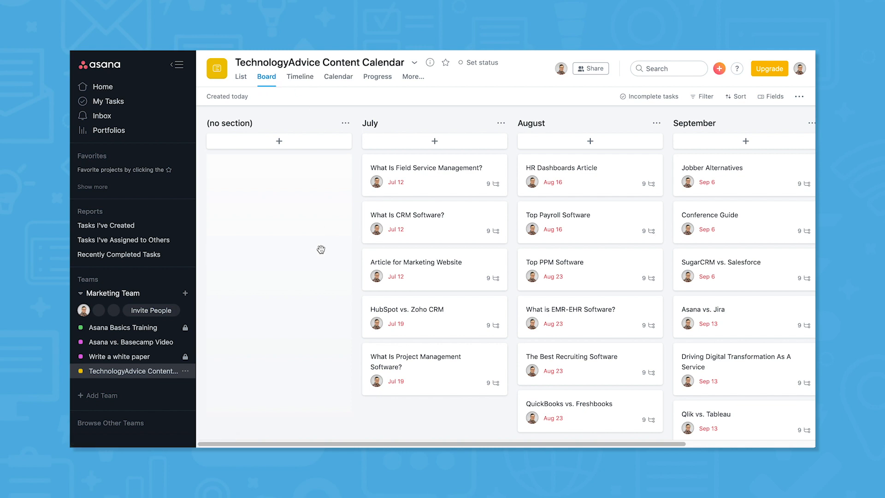
{"action": "left_click", "coordinate": [338, 77]}
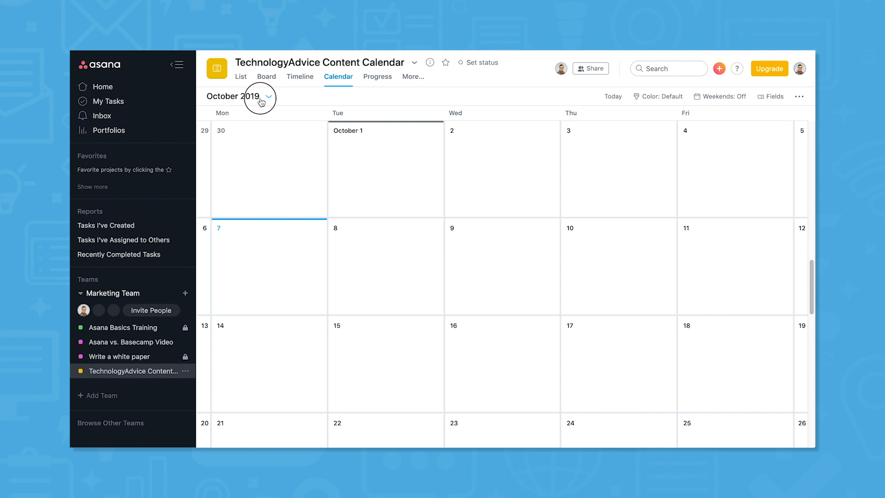
{"action": "left_click", "coordinate": [260, 96]}
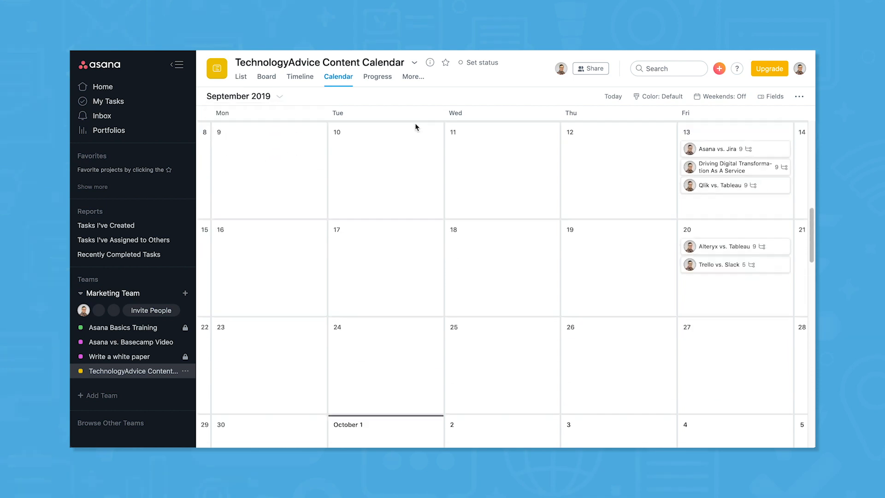
{"action": "scroll", "scroll_direction": "up", "scroll_amount": 3}
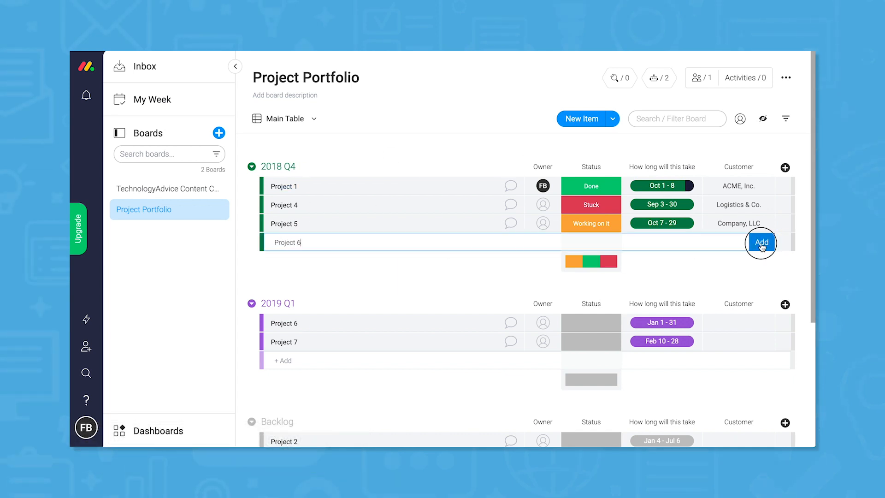
Assign Project 6 an owner, view it on the timeline and set its customer to ACME, Inc
{"action": "left_click", "coordinate": [761, 242]}
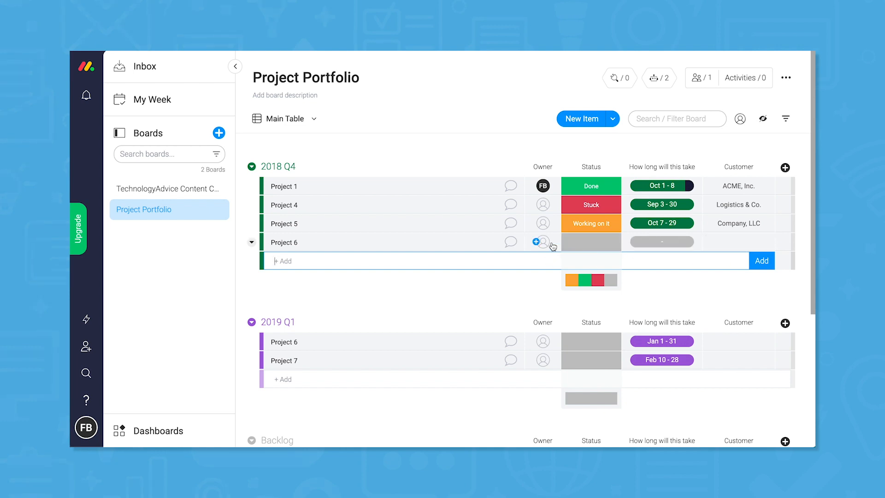
{"action": "left_click", "coordinate": [591, 243]}
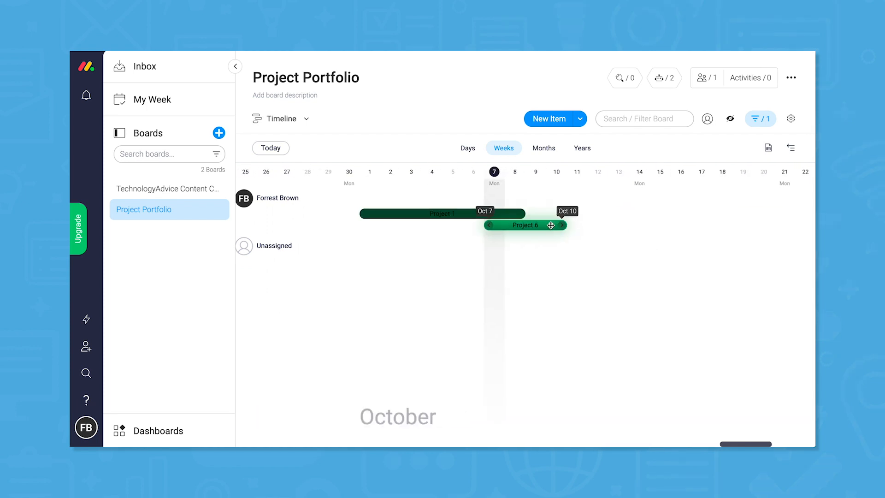
{"action": "left_click", "coordinate": [524, 225]}
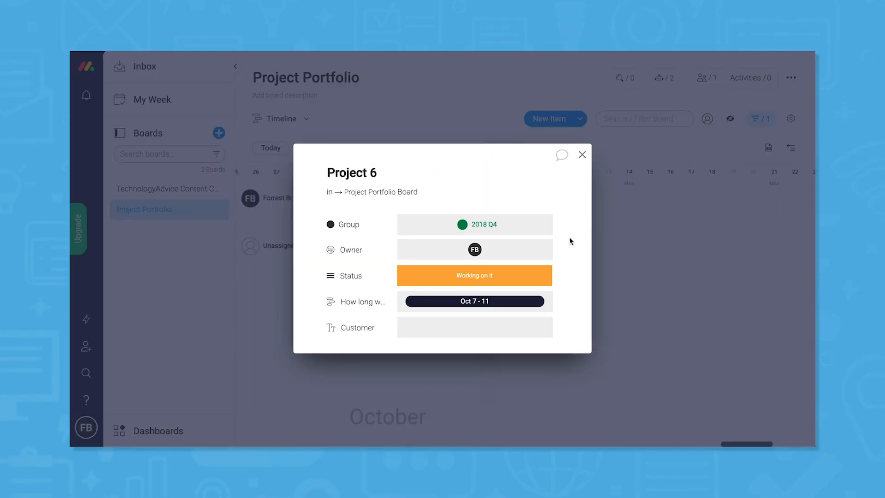
{"action": "left_click", "coordinate": [471, 327]}
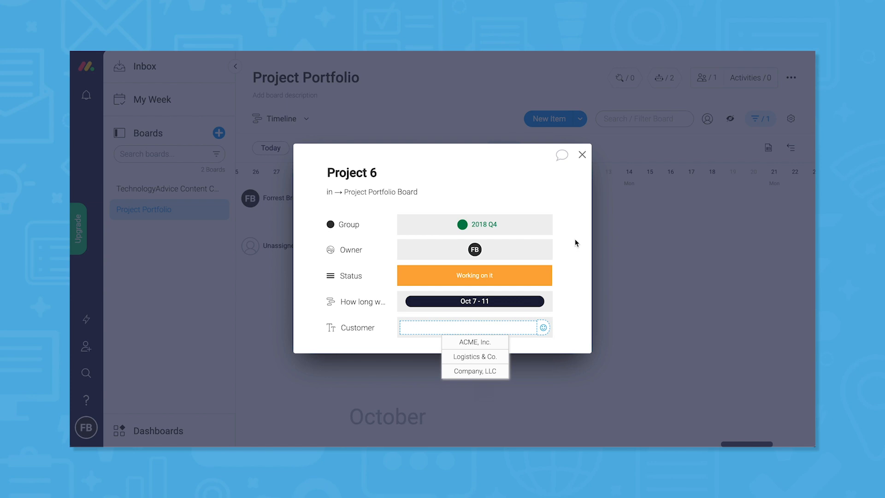
{"action": "left_click", "coordinate": [474, 342]}
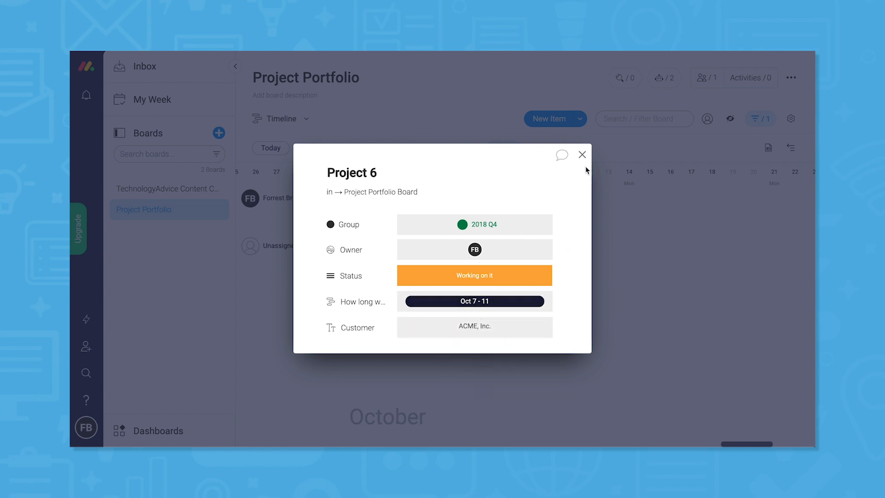
{"action": "left_click", "coordinate": [582, 155]}
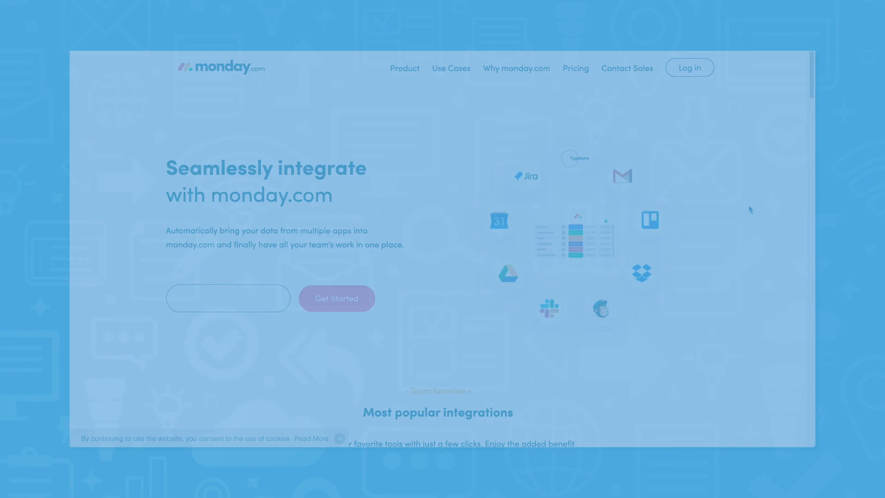
Scroll through monday.com's integration tiles such as Slack, Jira, Excel and Google apps
{"action": "scroll", "scroll_direction": "down", "scroll_amount": 3}
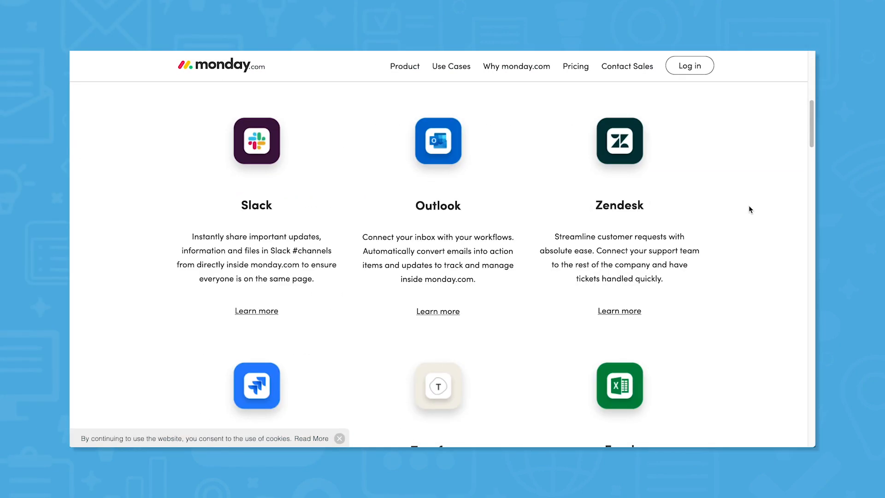
{"action": "scroll", "scroll_direction": "down", "scroll_amount": 3}
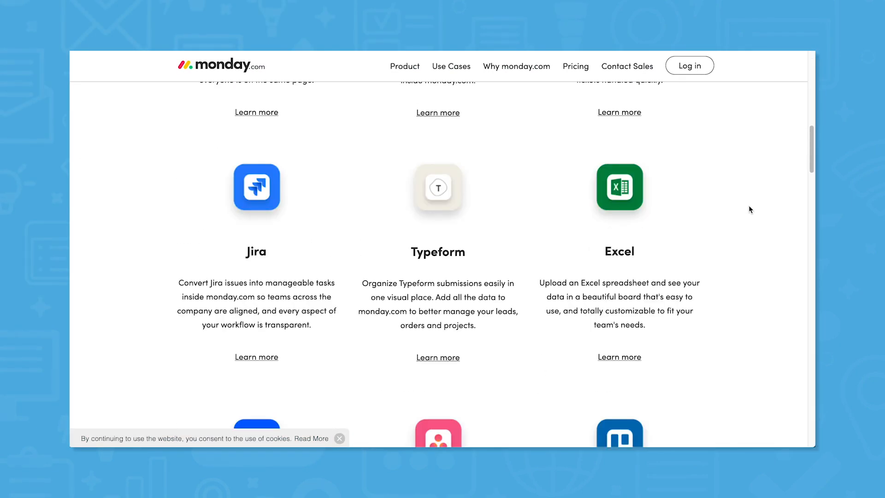
{"action": "scroll", "scroll_direction": "down", "scroll_amount": 3}
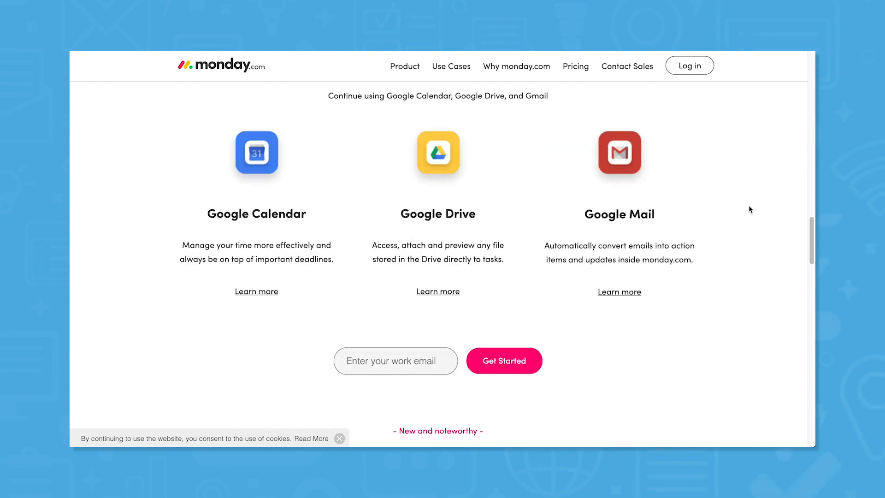
{"action": "scroll", "scroll_direction": "down", "scroll_amount": 3}
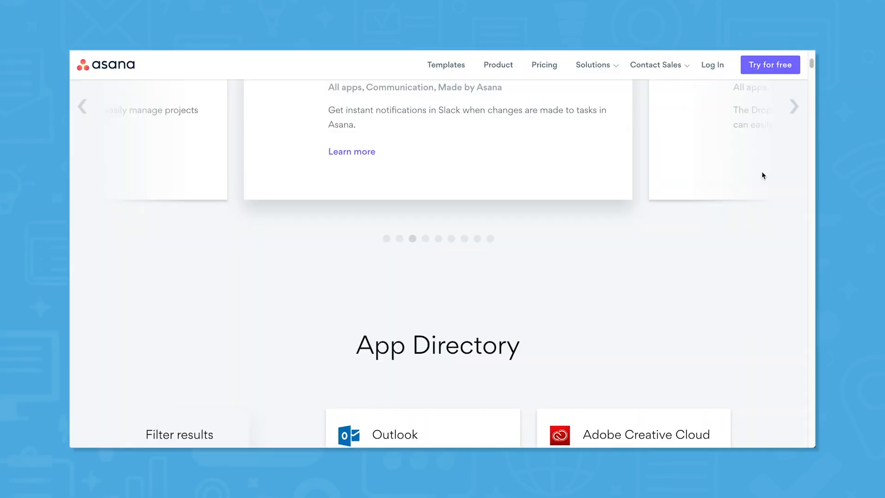
Scroll through Asana's App Directory cards such as Slack, Dropbox, Google Drive and OneDrive
{"action": "scroll", "scroll_direction": "down", "scroll_amount": 3}
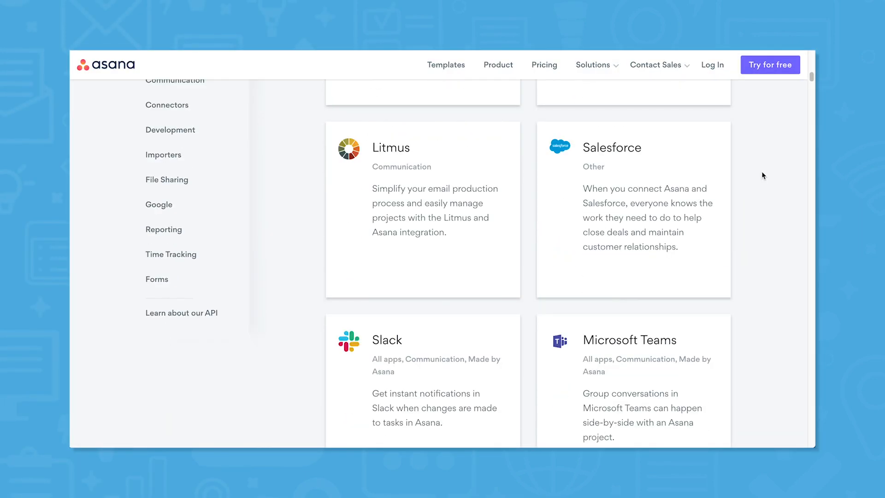
{"action": "scroll", "scroll_direction": "down", "scroll_amount": 3}
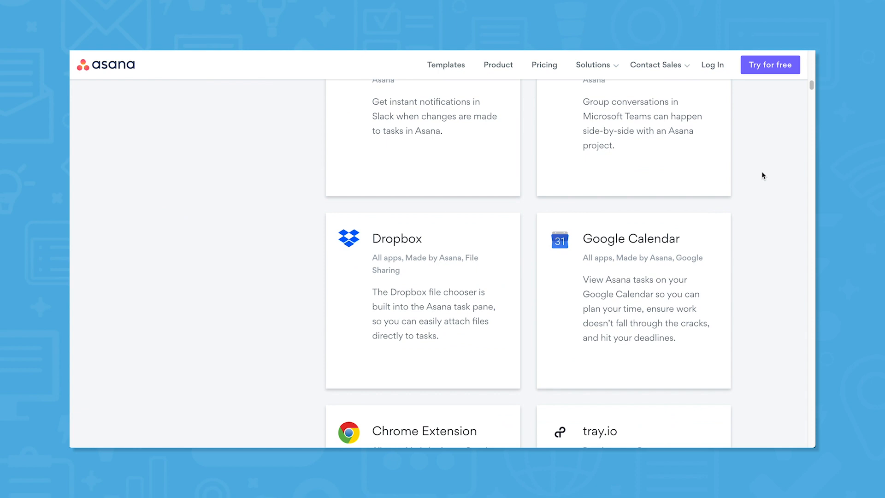
{"action": "scroll", "scroll_direction": "down", "scroll_amount": 3}
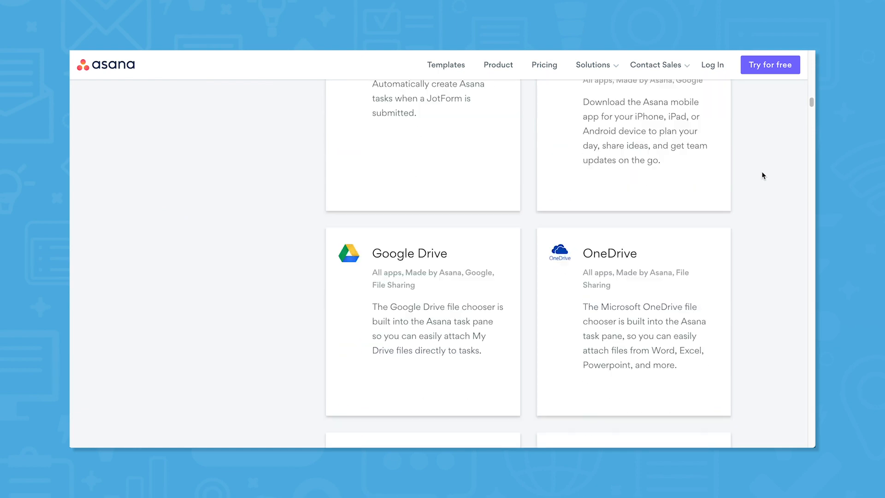
{"action": "scroll", "scroll_direction": "down", "scroll_amount": 3}
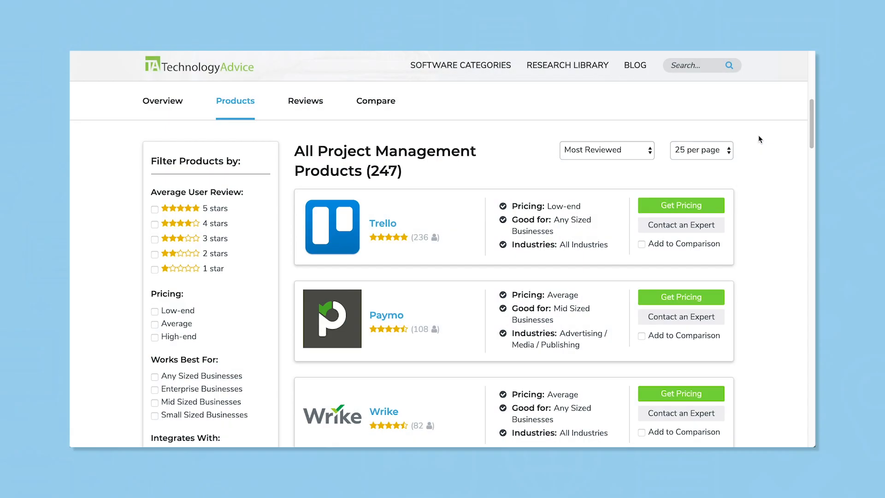
Scroll the product list, answer Yes to using such software and choose 6-50 users
{"action": "scroll", "scroll_direction": "down", "scroll_amount": 3}
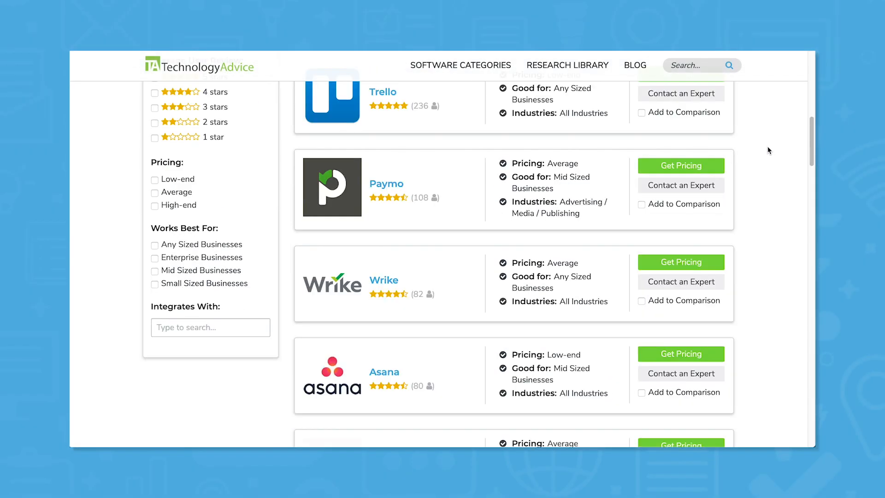
{"action": "scroll", "scroll_direction": "down", "scroll_amount": 3}
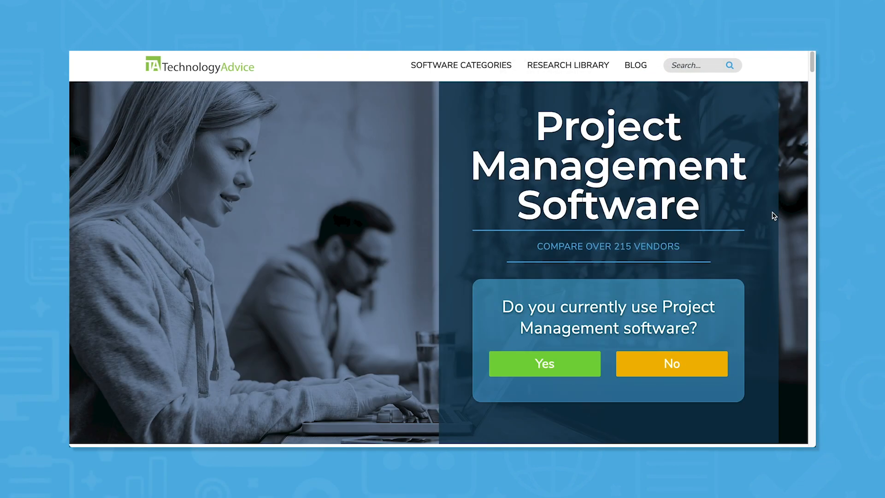
{"action": "left_click", "coordinate": [544, 363]}
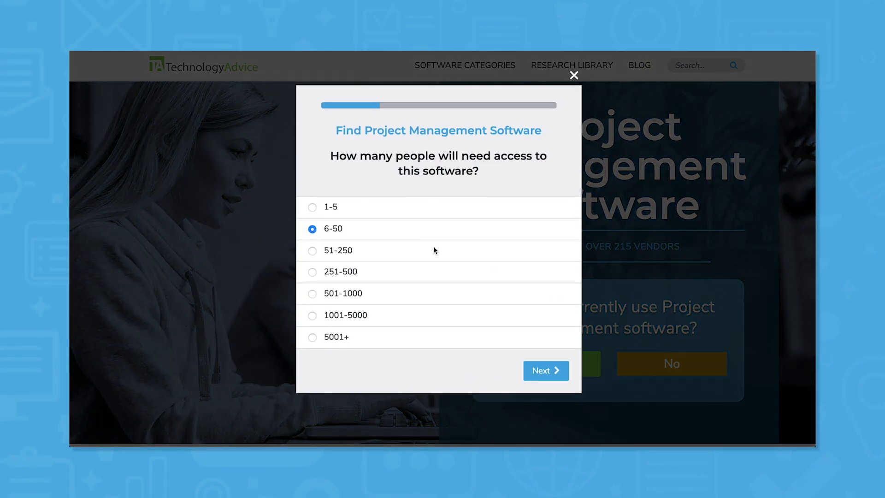
{"action": "left_click", "coordinate": [545, 370]}
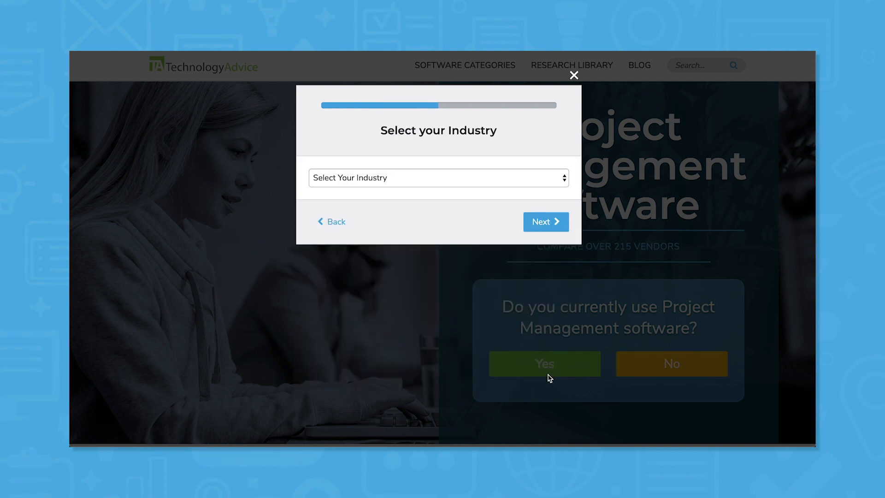